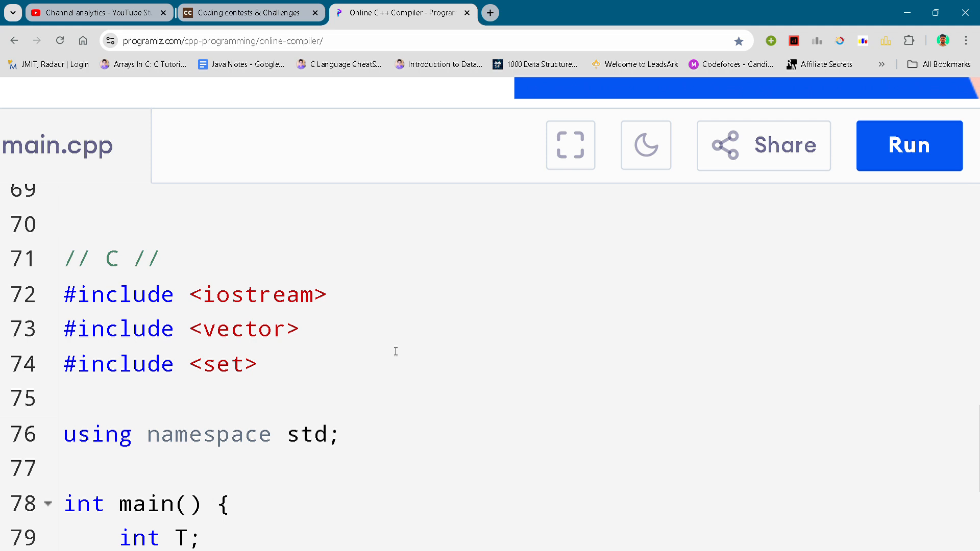
{"action": "mouse_move", "coordinate": [493, 523]}
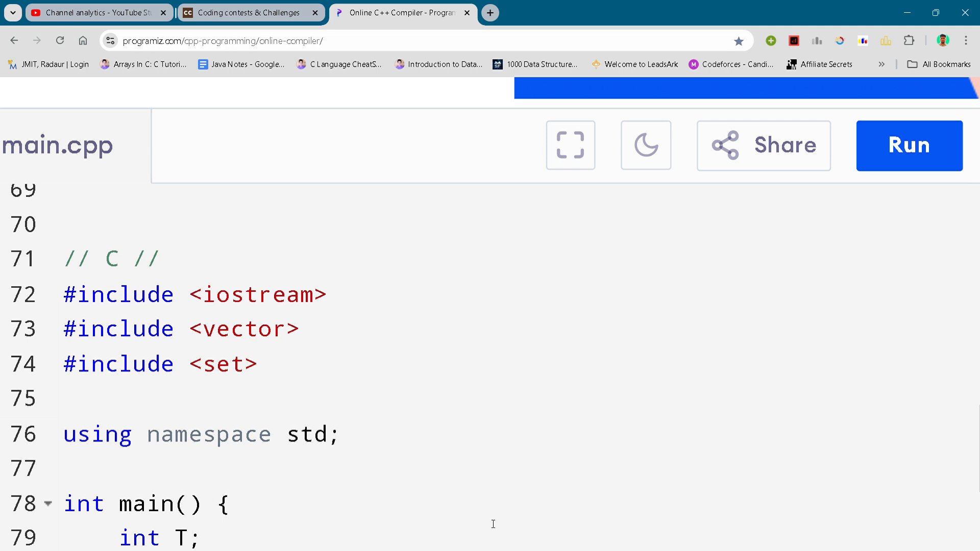
{"action": "mouse_move", "coordinate": [661, 540]}
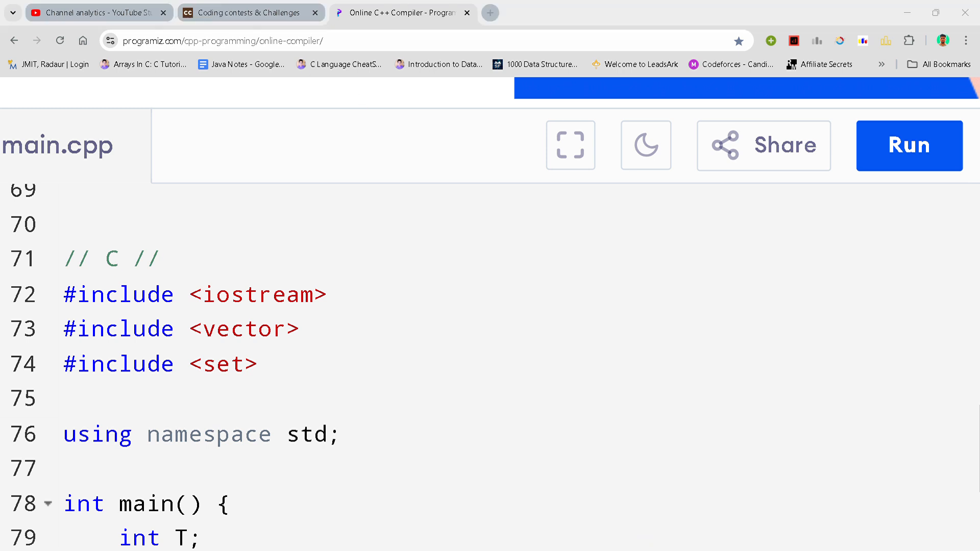
{"action": "mouse_move", "coordinate": [263, 190]}
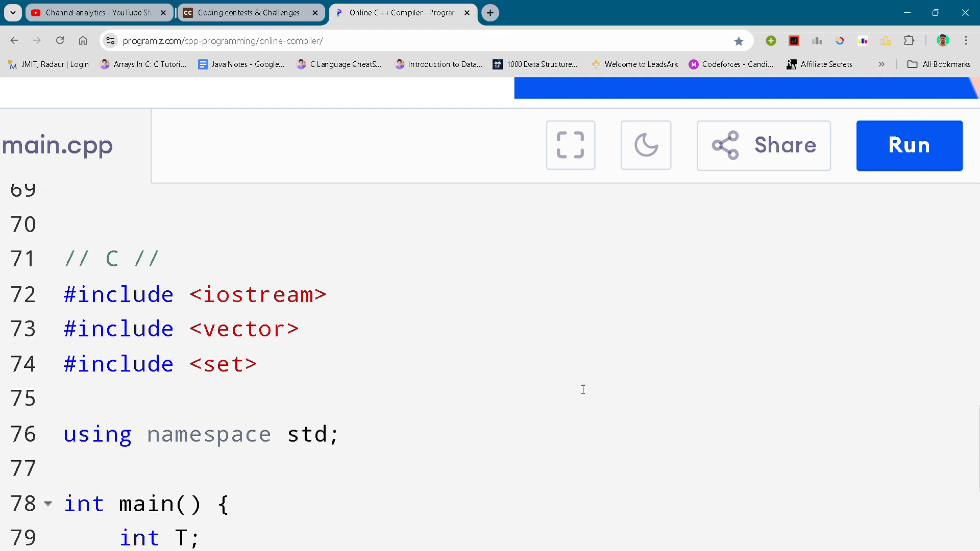
{"action": "mouse_move", "coordinate": [514, 348]}
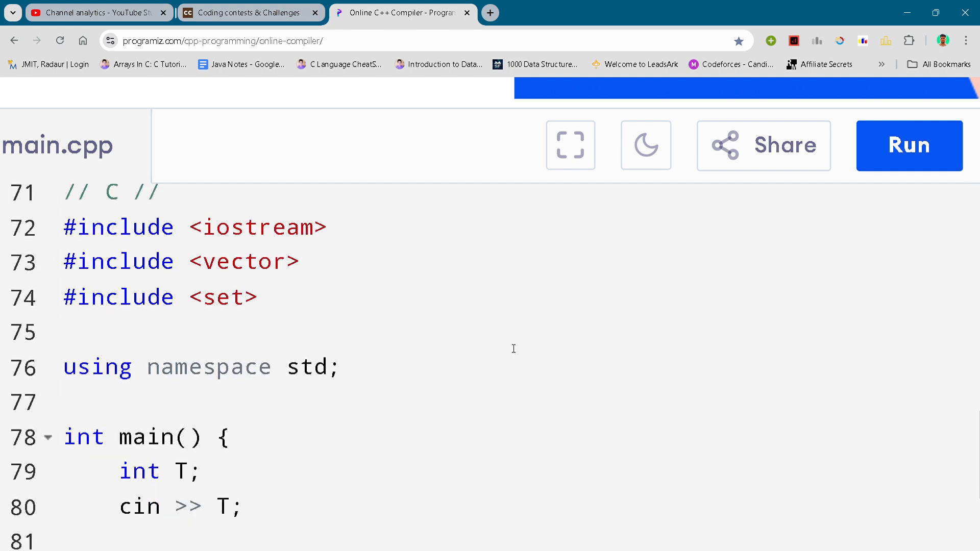
{"action": "scroll", "scroll_direction": "down", "scroll_amount": 3}
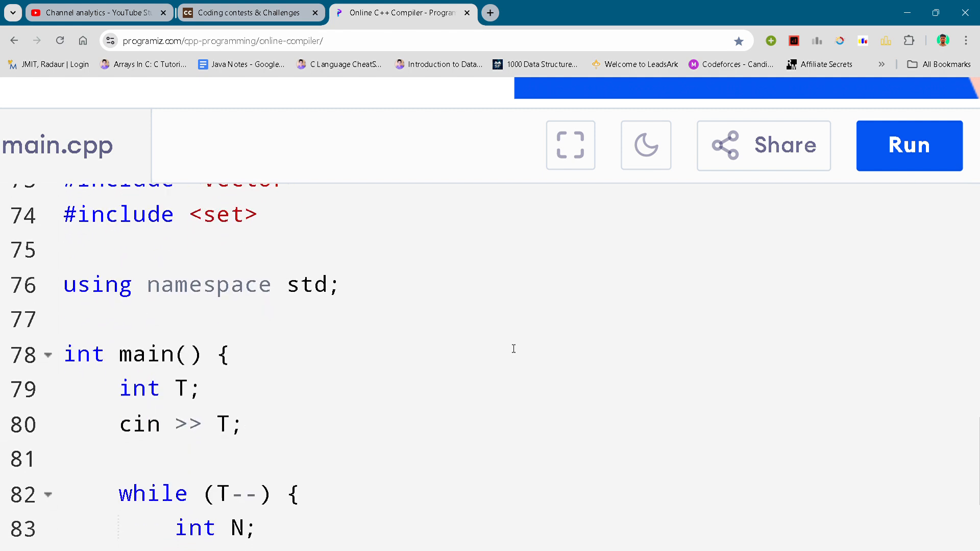
{"action": "scroll", "scroll_direction": "down", "scroll_amount": 3}
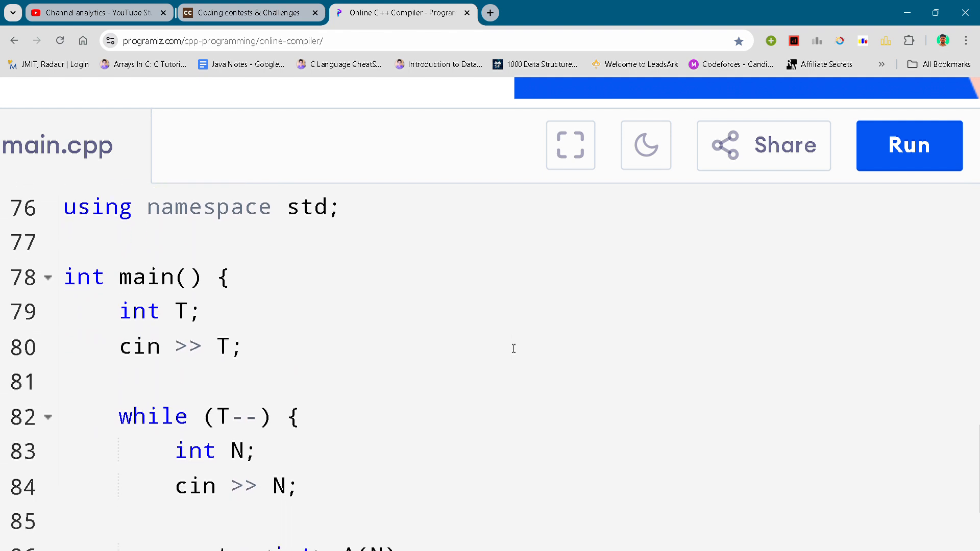
{"action": "scroll", "scroll_direction": "down", "scroll_amount": 3}
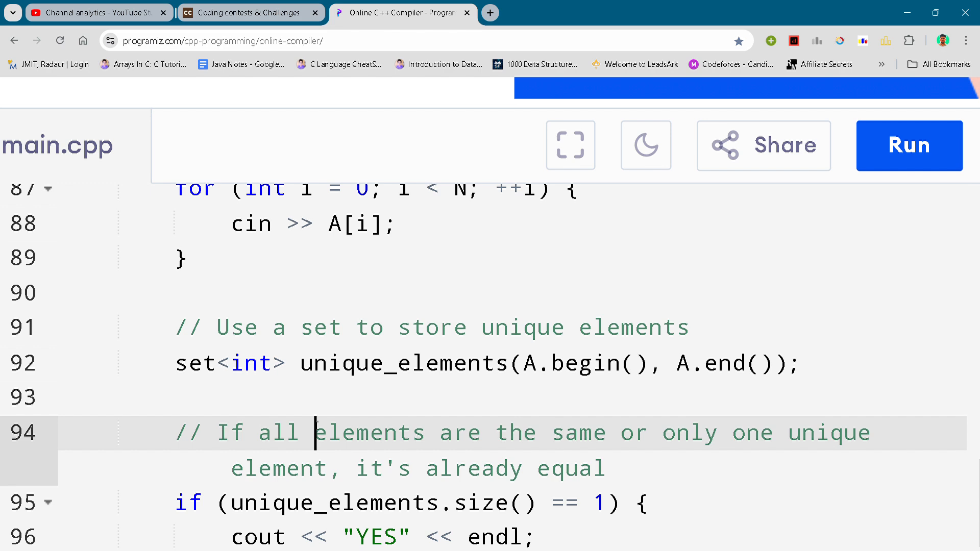
{"action": "scroll", "scroll_direction": "down", "scroll_amount": 3}
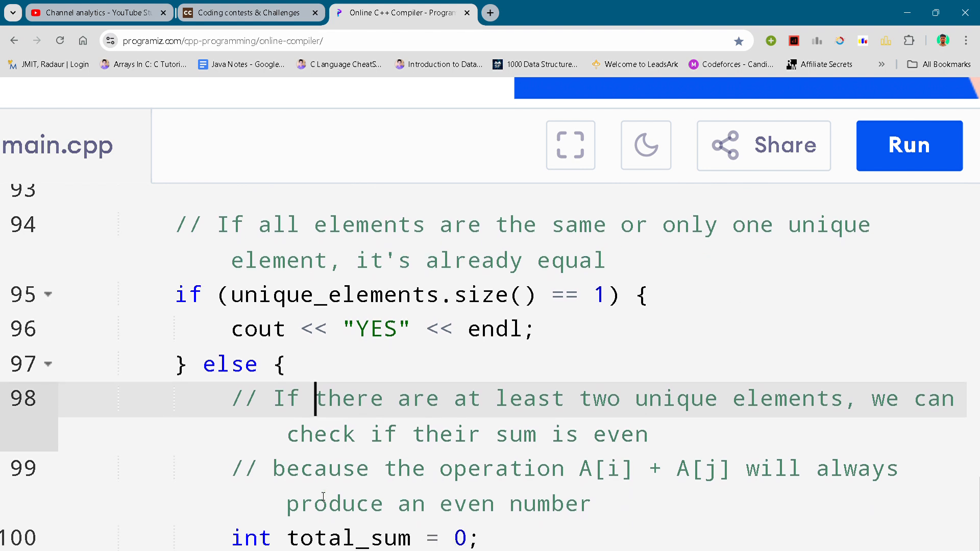
{"action": "scroll", "scroll_direction": "down", "scroll_amount": 3}
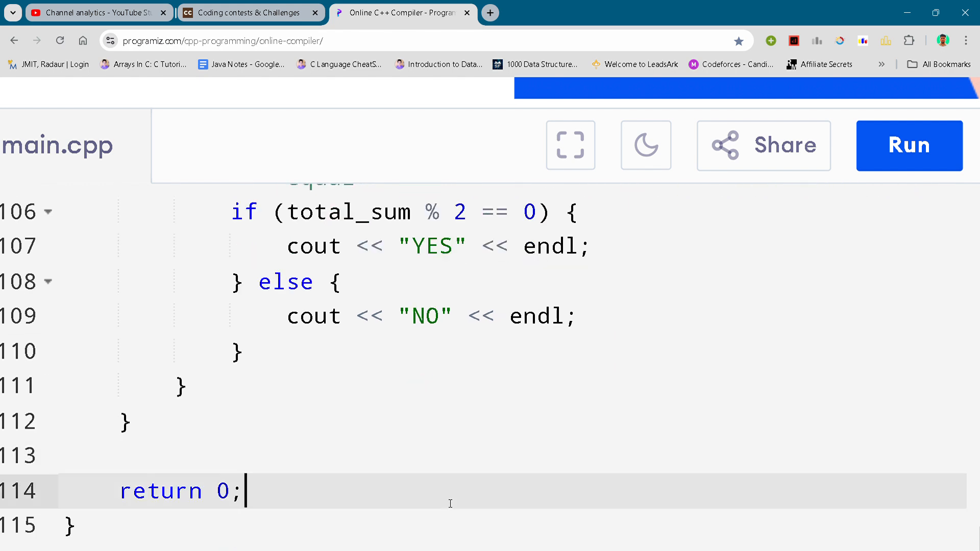
{"action": "mouse_move", "coordinate": [844, 75]}
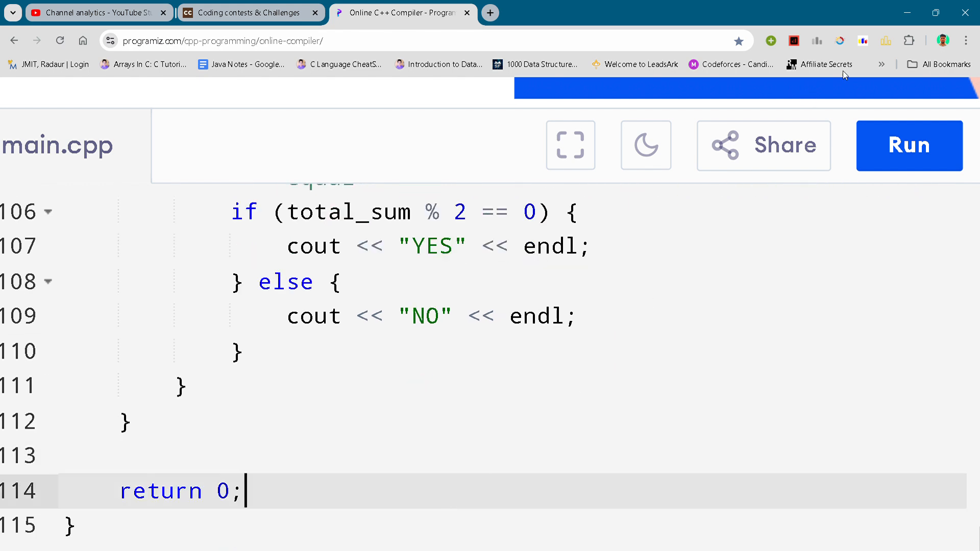